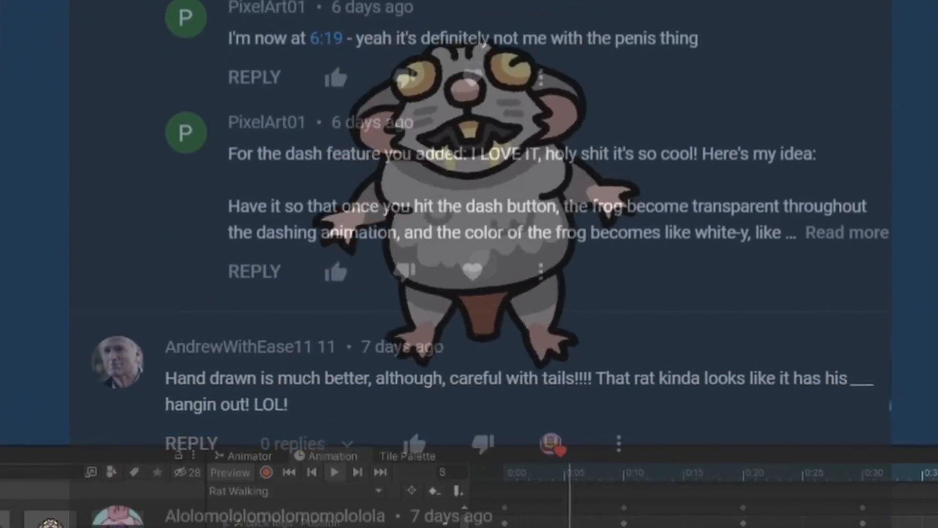
# Sketch a round projectile body with a long trailing tail and speed lines.
pyautogui.scroll(-3)
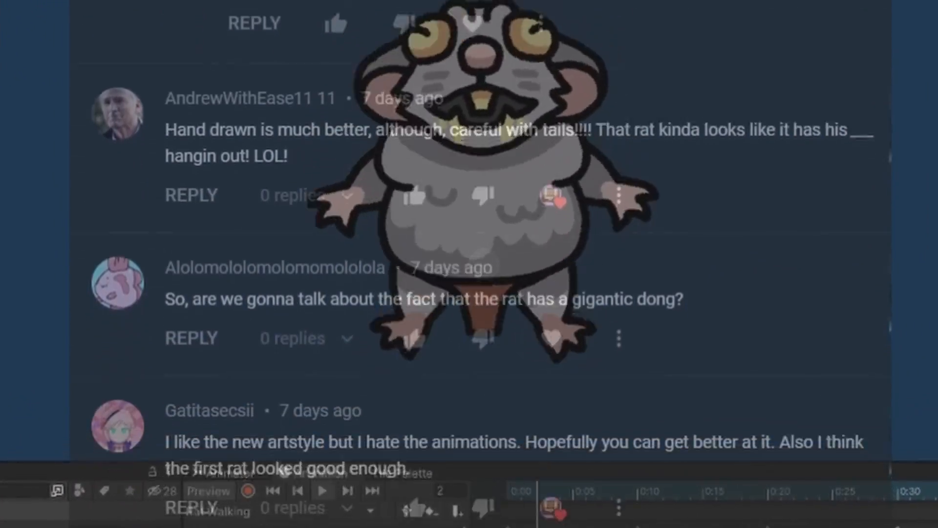
pyautogui.scroll(-3)
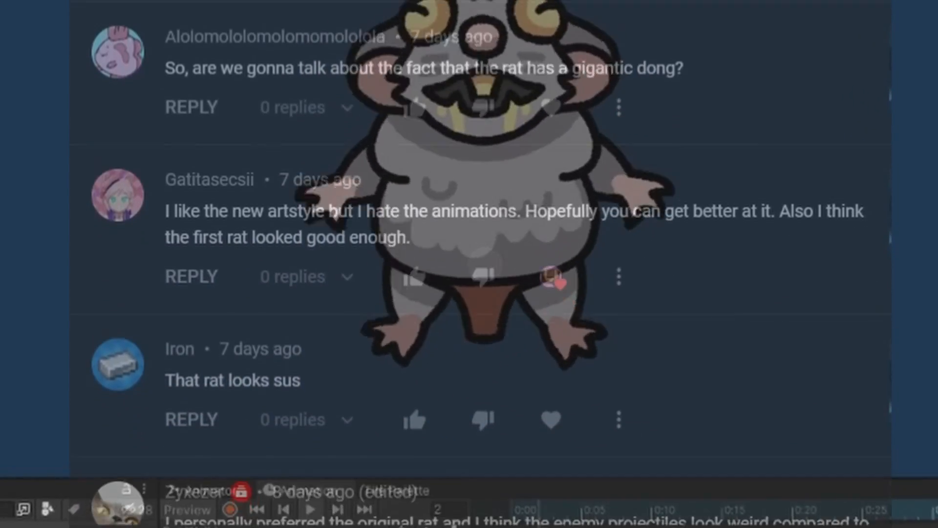
pyautogui.scroll(-3)
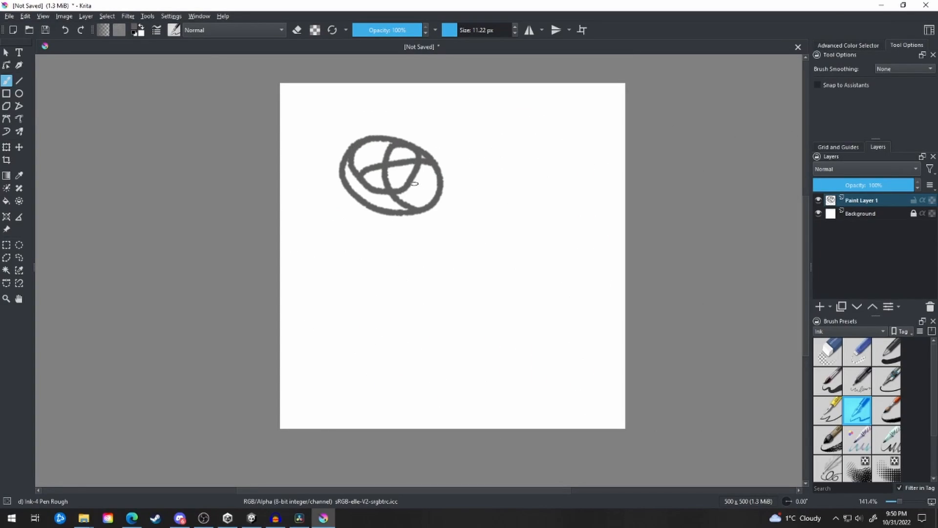
pyautogui.moveTo(437, 203); pyautogui.dragTo(590, 341)
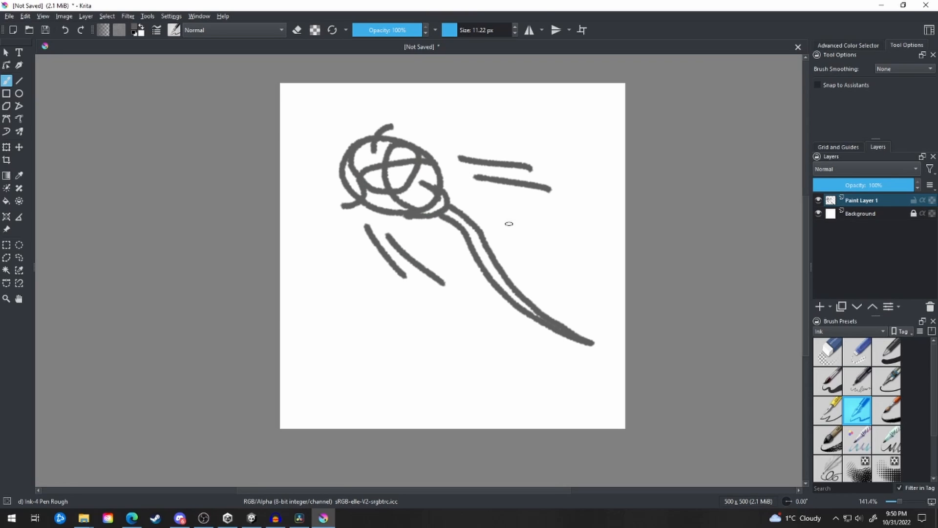
pyautogui.moveTo(551, 221); pyautogui.dragTo(503, 371)
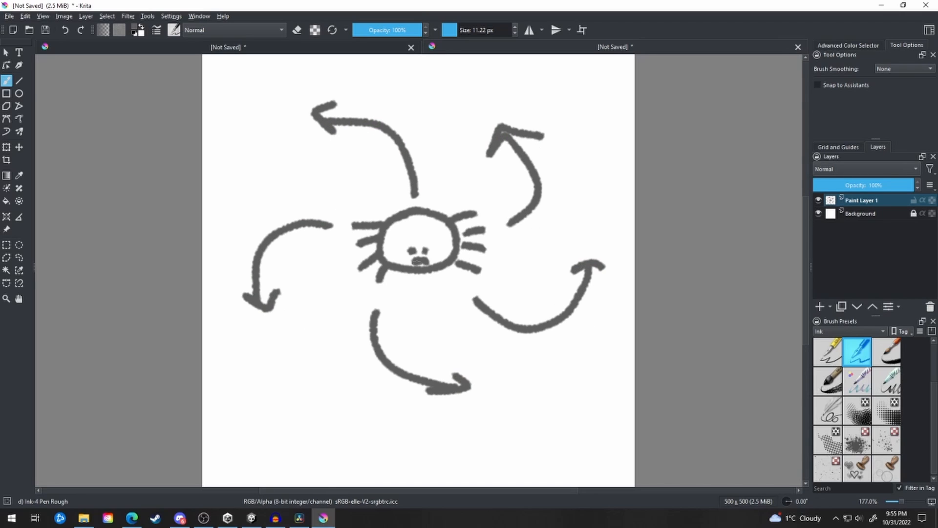
# Draw another curved arrow spiralling around the spider face.
pyautogui.moveTo(419, 240); pyautogui.dragTo(429, 258)
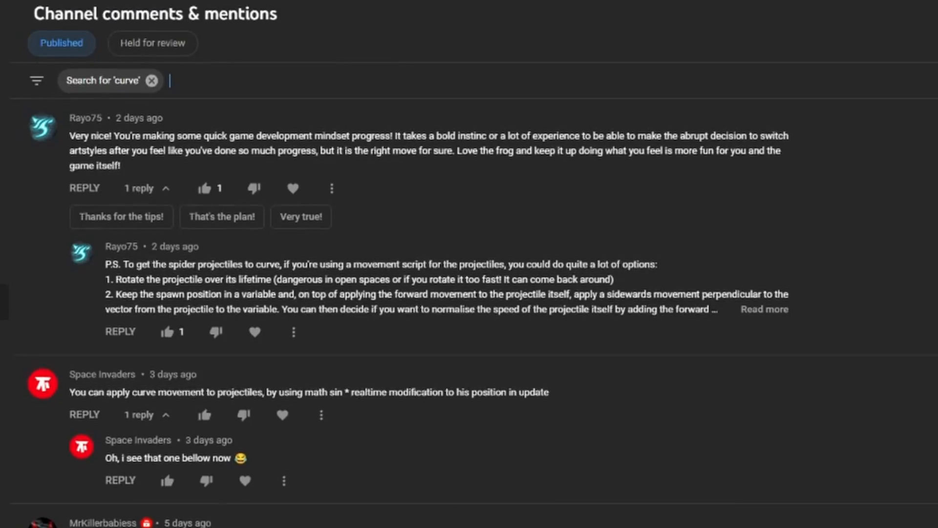
# Scroll through the channel comments matching 'curve'.
pyautogui.scroll(-3)
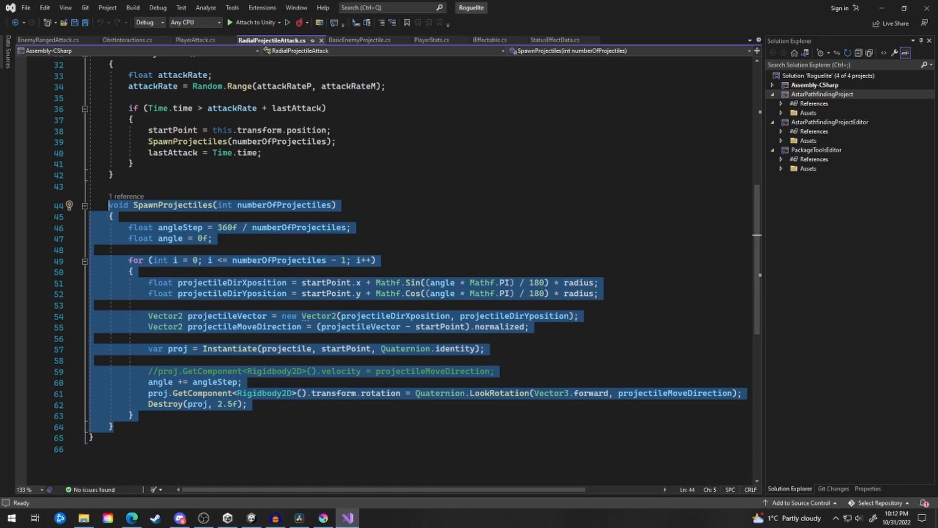
# Bring up RadialProjectileAttack.cs at its SpawnProjectiles method.
pyautogui.click(323, 518)
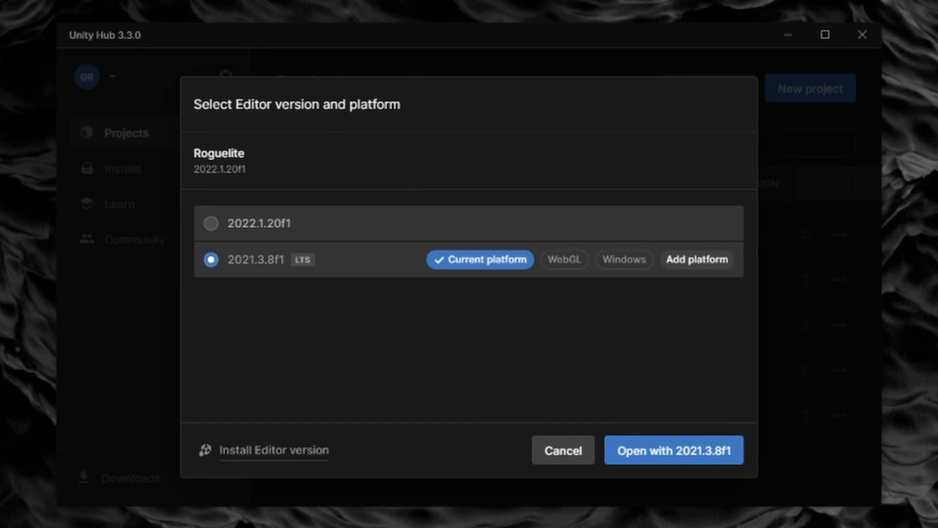
# Choose editor version 2021.3.8f1 for the Roguelite project.
pyautogui.click(210, 224)
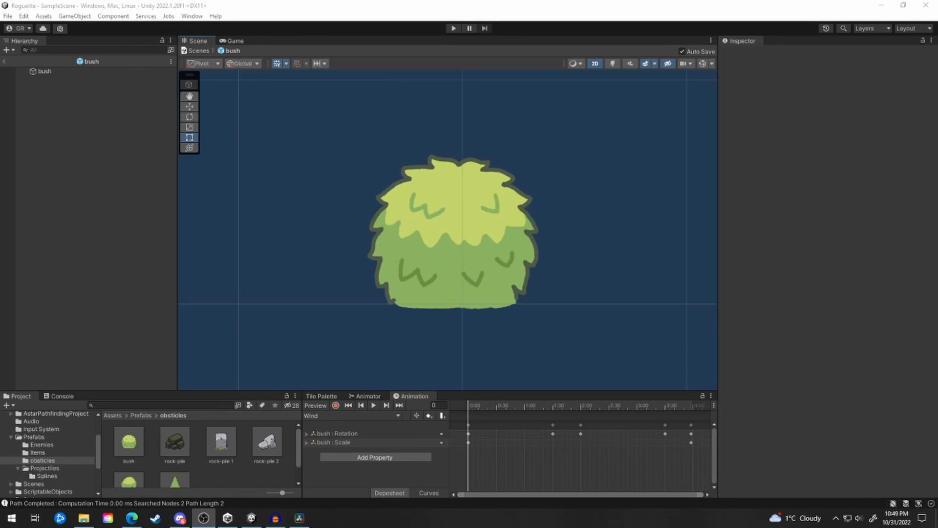
# Edit the Tree 1 prefab and view its Wind clip's rotation and scale keyframes.
pyautogui.click(204, 518)
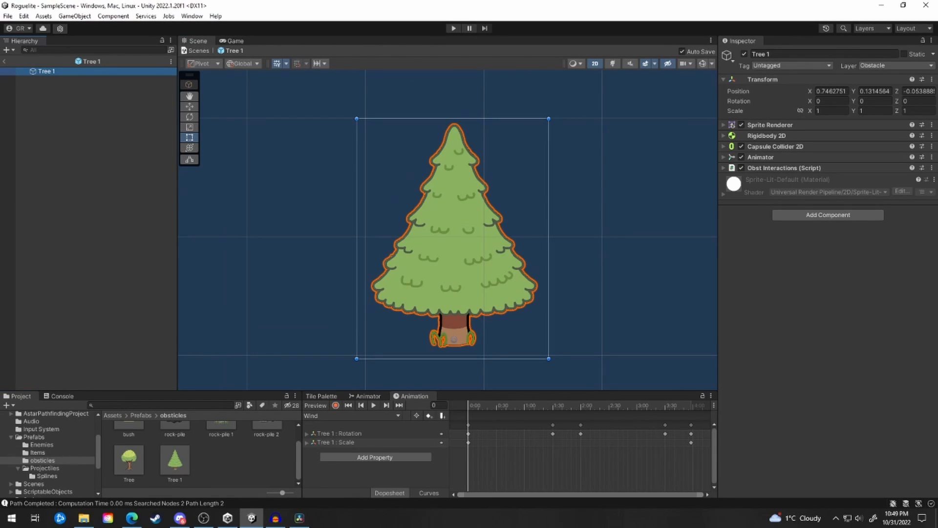
pyautogui.click(274, 517)
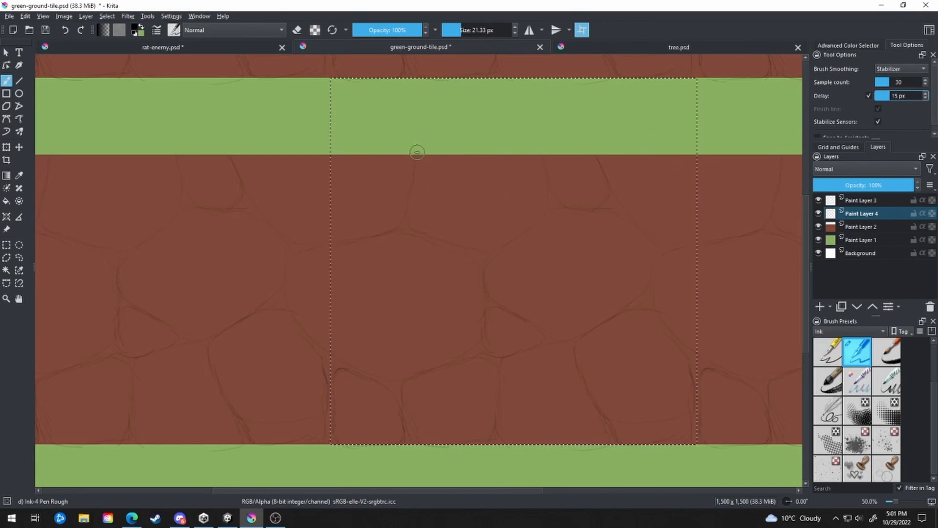
# Redraw a bold stone outline on the ground tile and review tree.psd.
pyautogui.moveTo(292, 227); pyautogui.dragTo(407, 109)
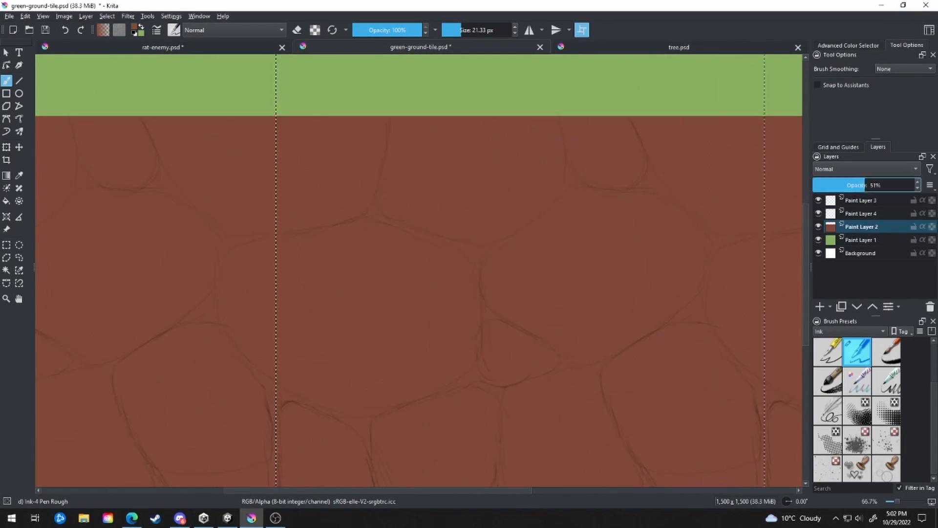
pyautogui.click(679, 48)
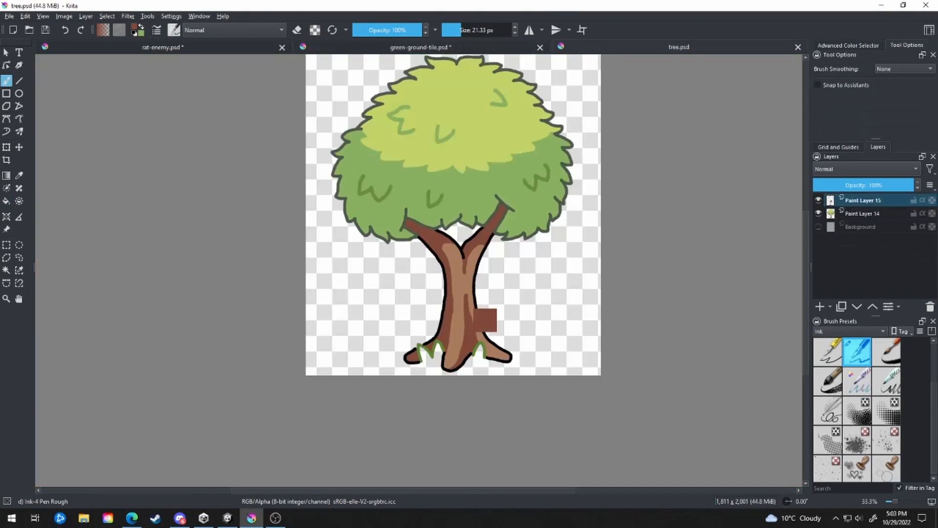
pyautogui.click(421, 47)
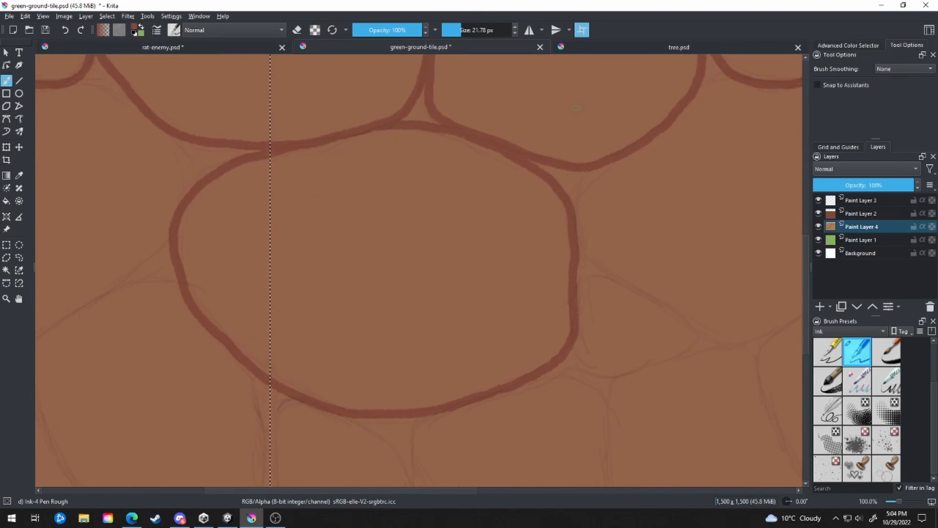
pyautogui.scroll(-3)
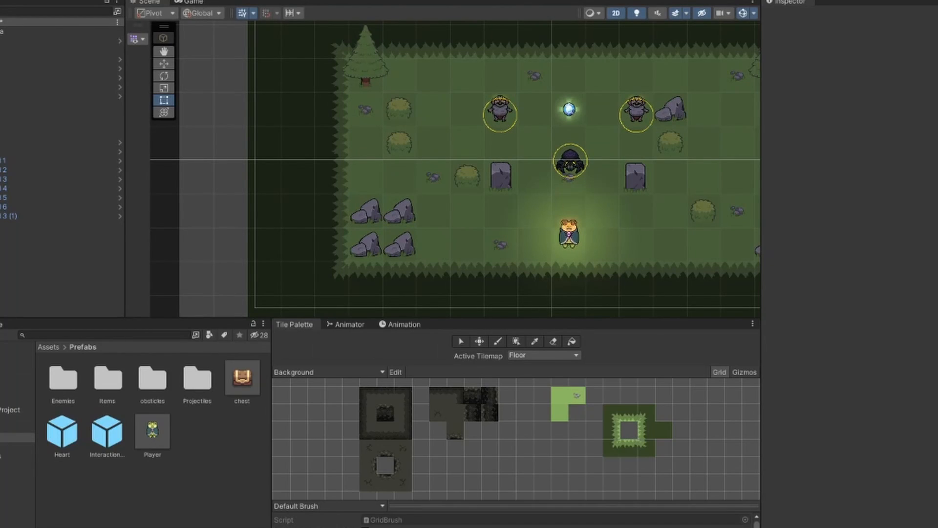
pyautogui.click(251, 518)
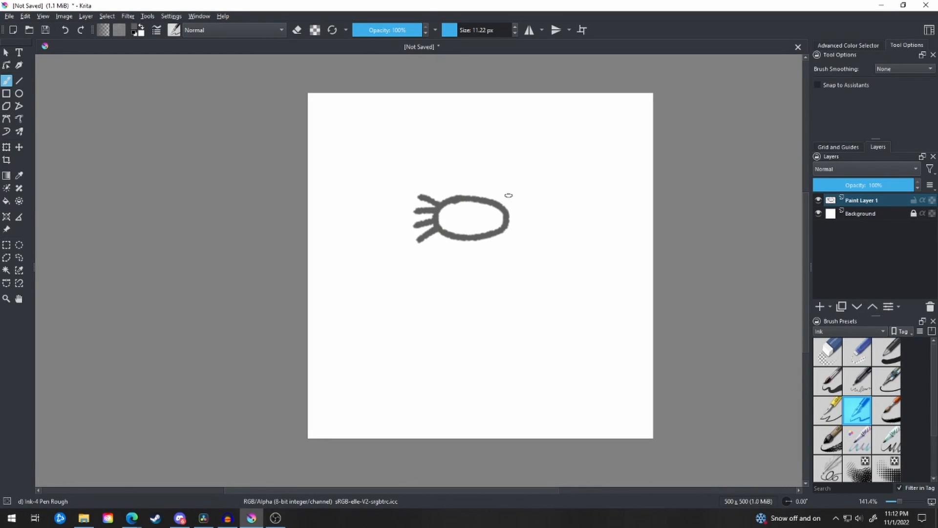
# Add spikes and a face, an arrow down to Player, and a red cross.
pyautogui.moveTo(497, 197); pyautogui.dragTo(527, 233)
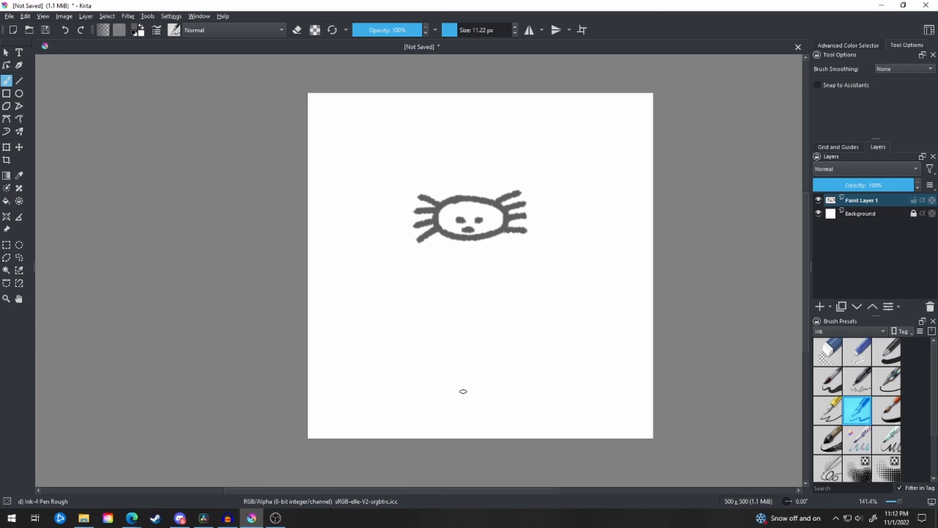
pyautogui.moveTo(462, 234); pyautogui.dragTo(461, 344)
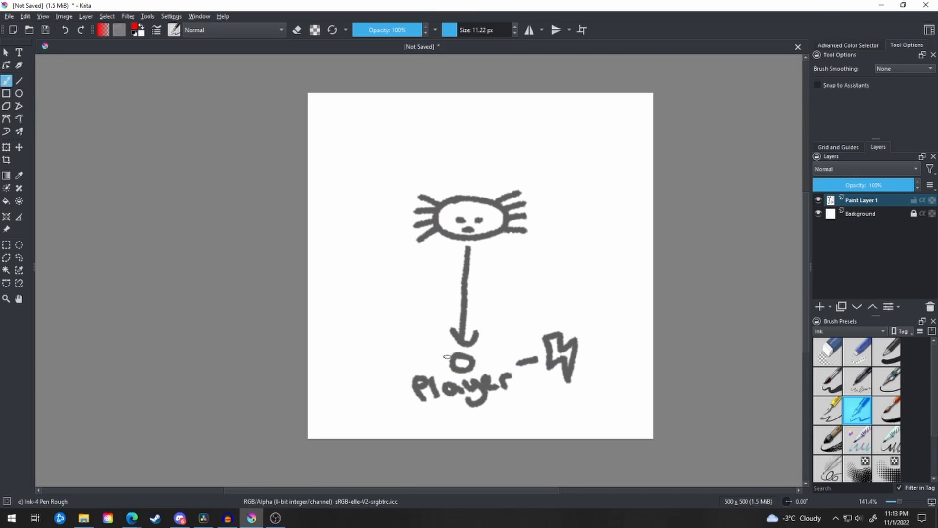
pyautogui.moveTo(452, 352); pyautogui.dragTo(473, 368)
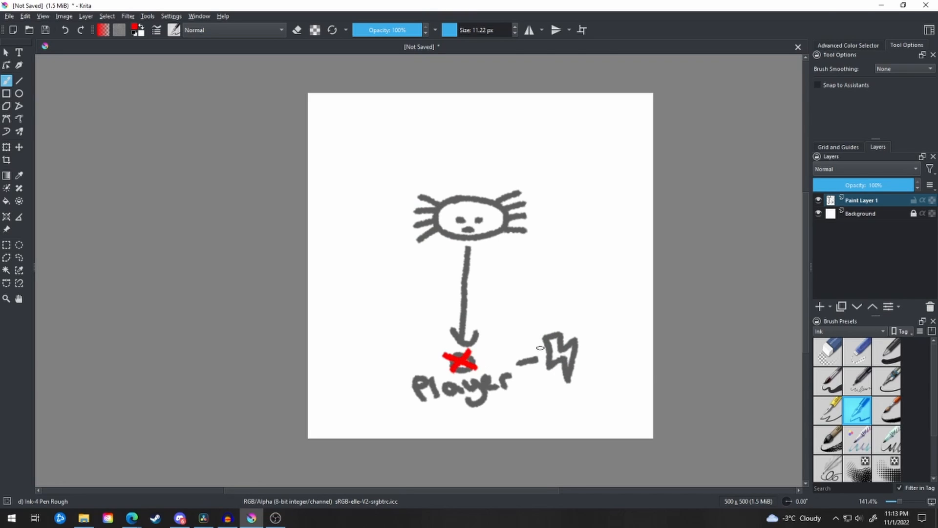
pyautogui.moveTo(547, 344); pyautogui.dragTo(566, 368)
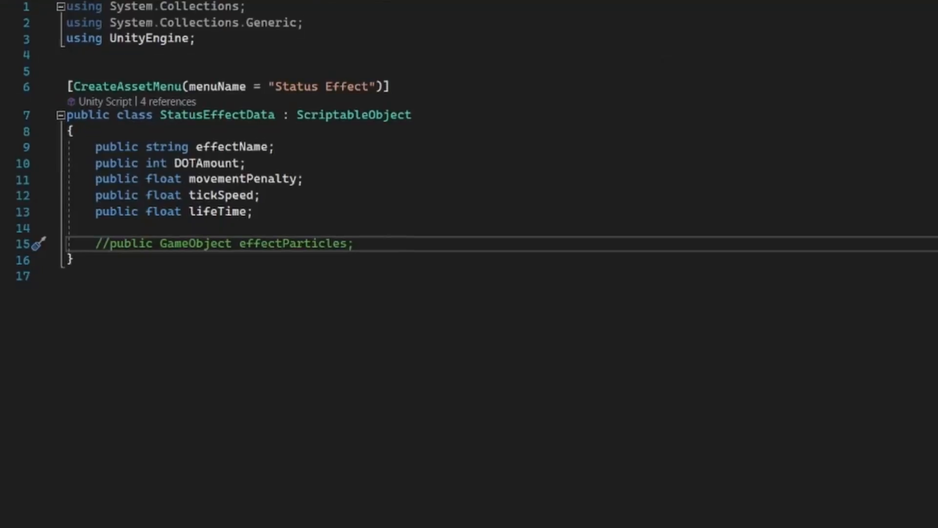
# Review StatusEffectData, then PlayerStats' ApplyEffect, RemoveEffect and HandleEffect methods.
pyautogui.scroll(-3)
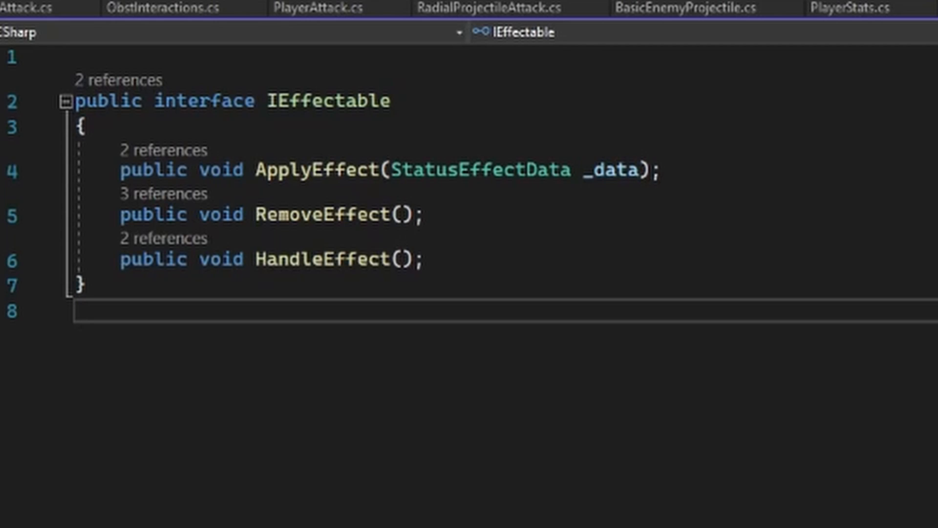
pyautogui.click(426, 11)
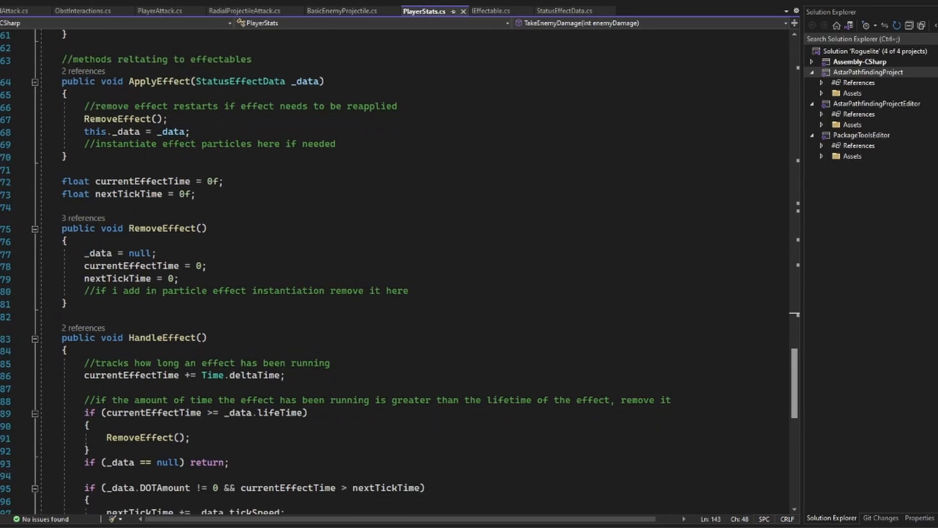
pyautogui.scroll(-3)
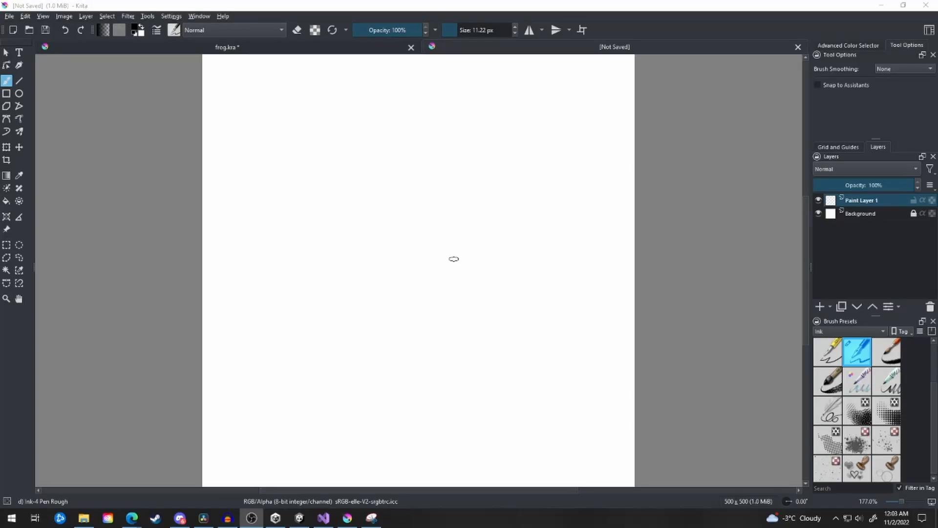
# Draw a sword with a plus, a green check mark and a blue question mark.
pyautogui.moveTo(327, 111); pyautogui.dragTo(371, 191)
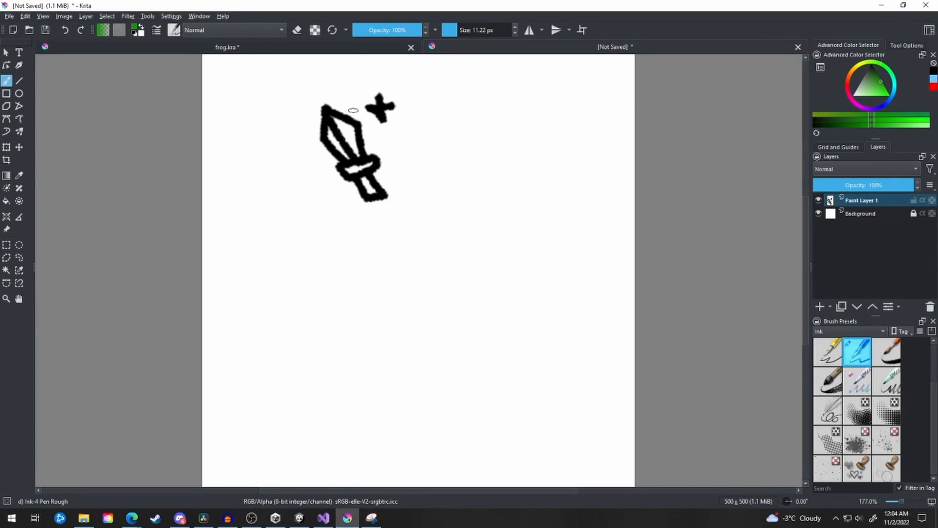
pyautogui.moveTo(398, 147); pyautogui.dragTo(455, 109)
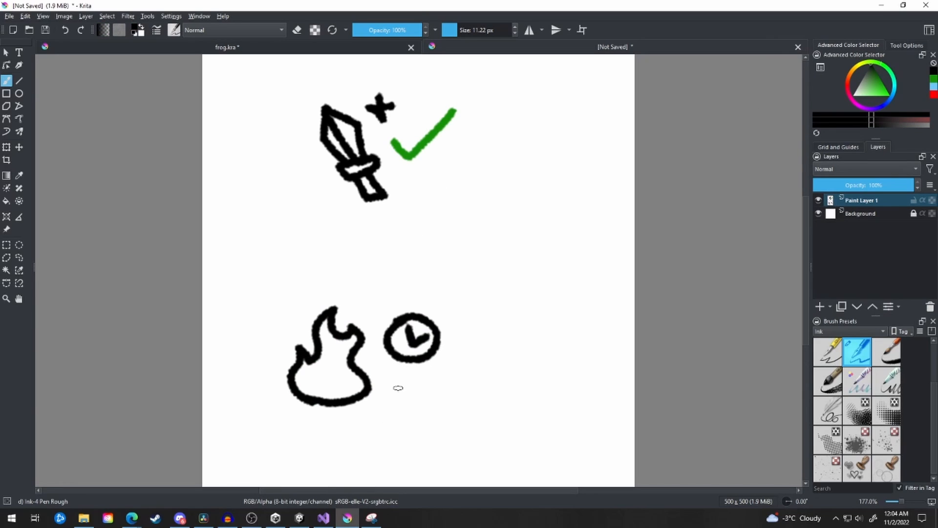
pyautogui.moveTo(479, 309); pyautogui.dragTo(464, 360)
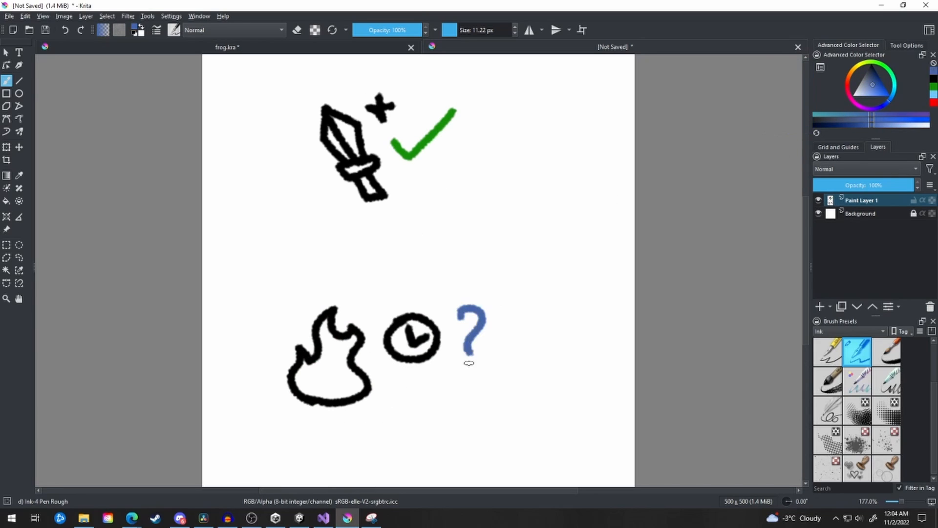
pyautogui.click(477, 376)
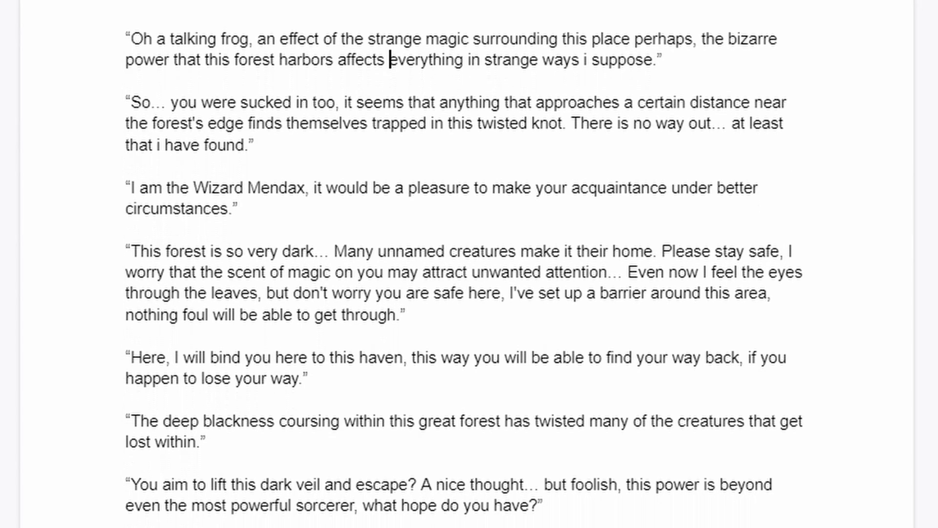
pyautogui.scroll(-3)
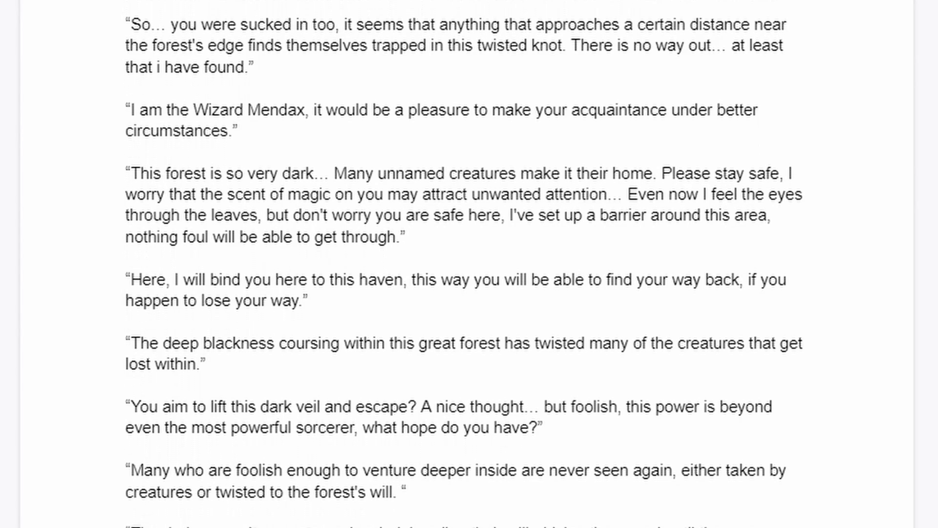
pyautogui.scroll(-3)
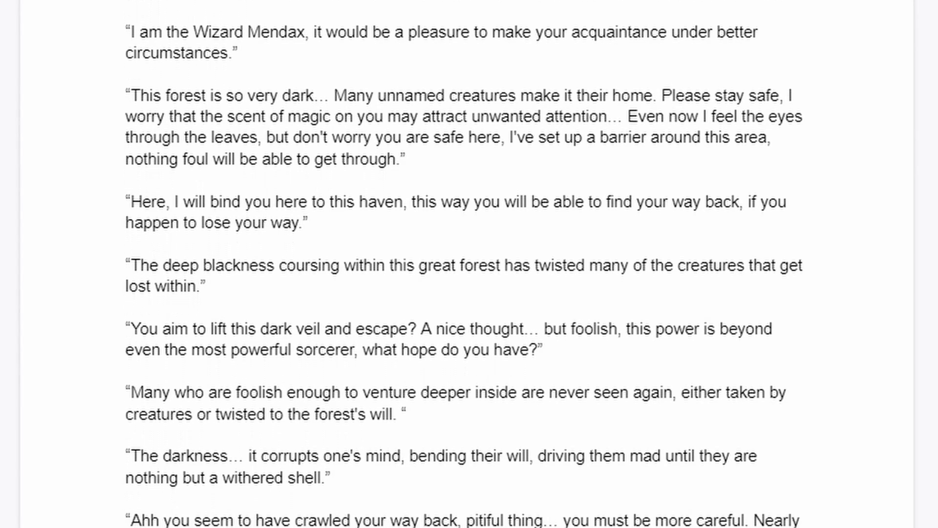